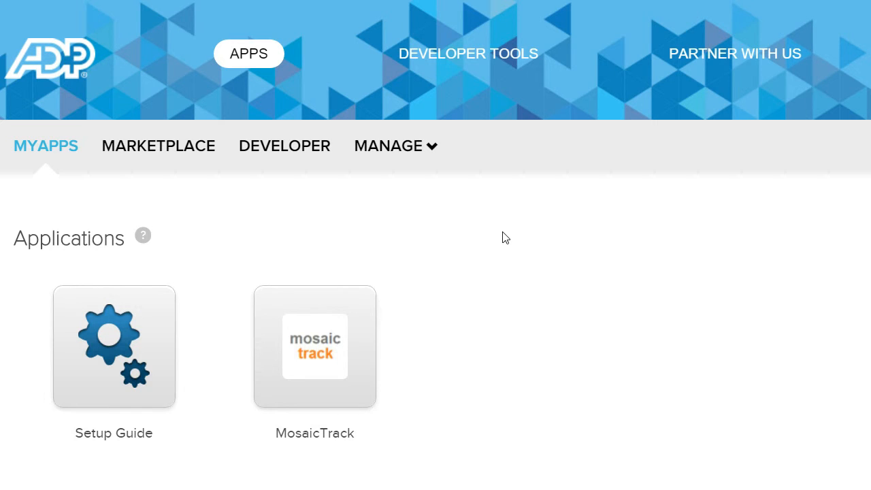
pyautogui.moveTo(314, 351)
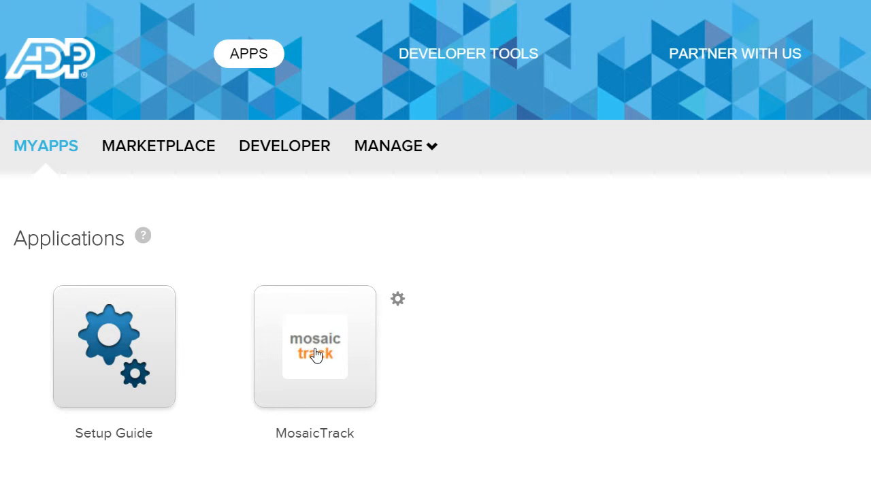
# Step: Launch the MosaicTrack tile from the MYAPPS Applications page
pyautogui.click(314, 345)
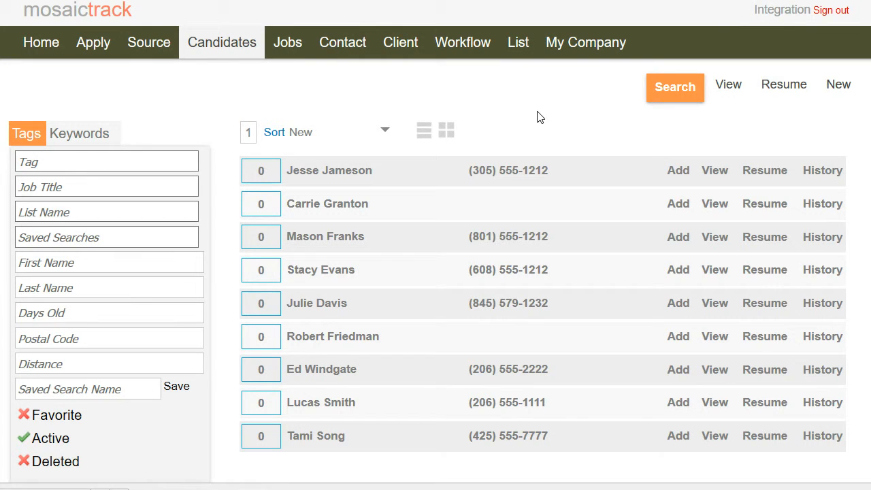
pyautogui.moveTo(586, 42)
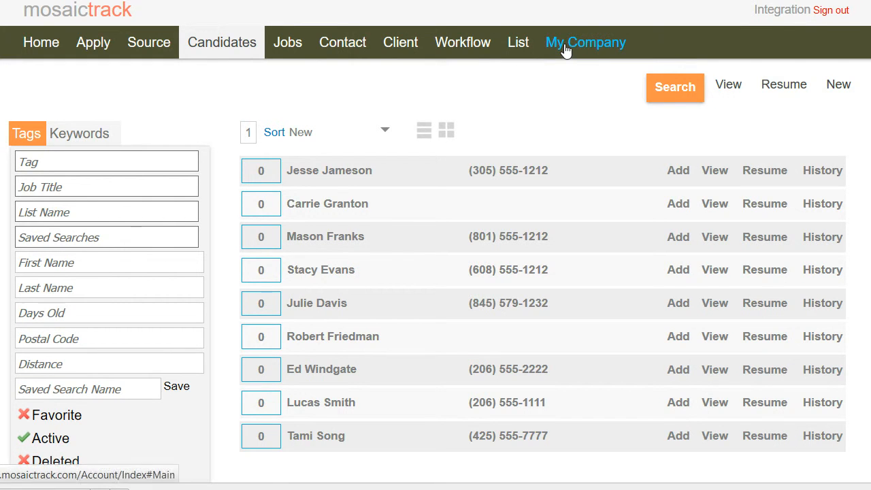
# Step: Run the ADP Service import under My Company, finding 5 candidates, 2 requisitions, no errors
pyautogui.click(585, 42)
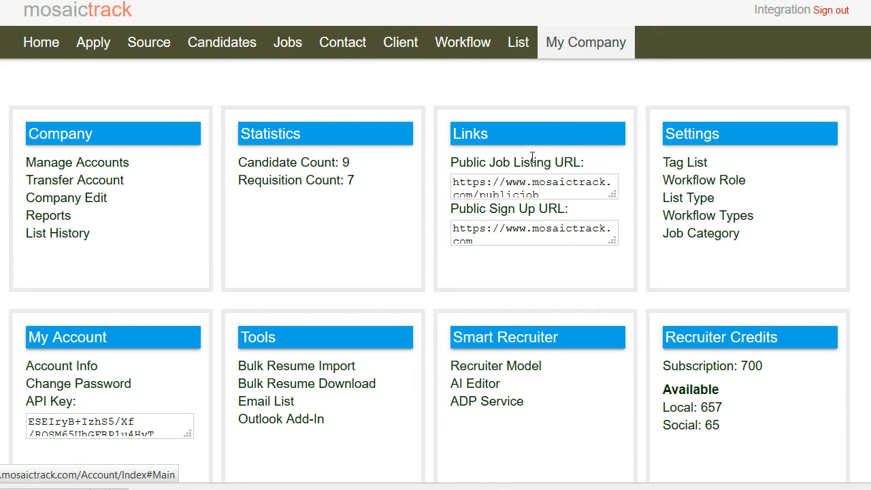
pyautogui.moveTo(486, 401)
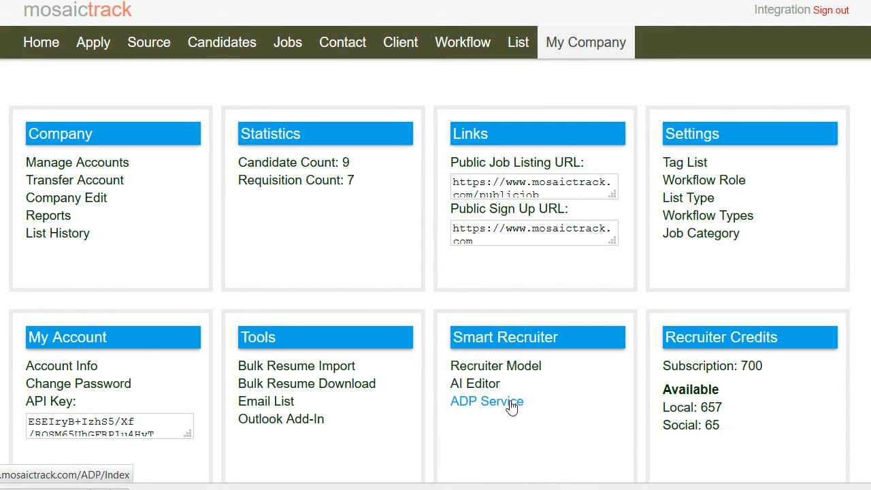
pyautogui.click(486, 401)
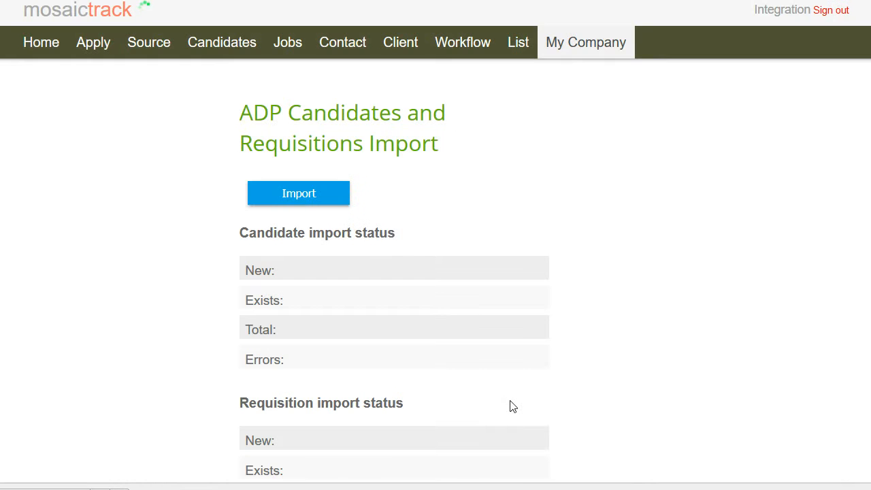
pyautogui.click(298, 193)
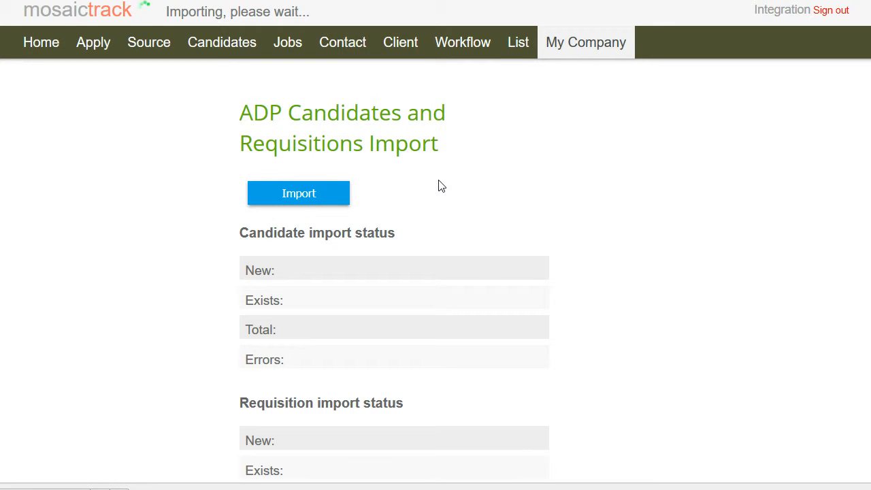
pyautogui.click(298, 193)
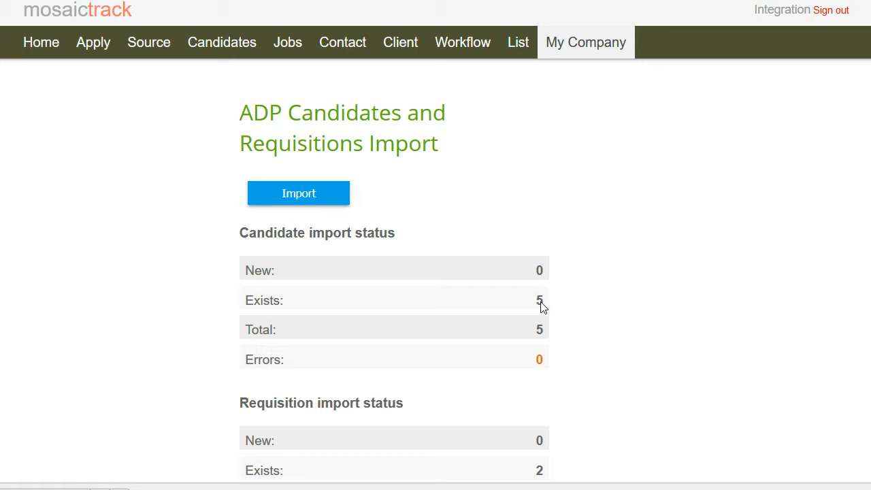
pyautogui.moveTo(602, 310)
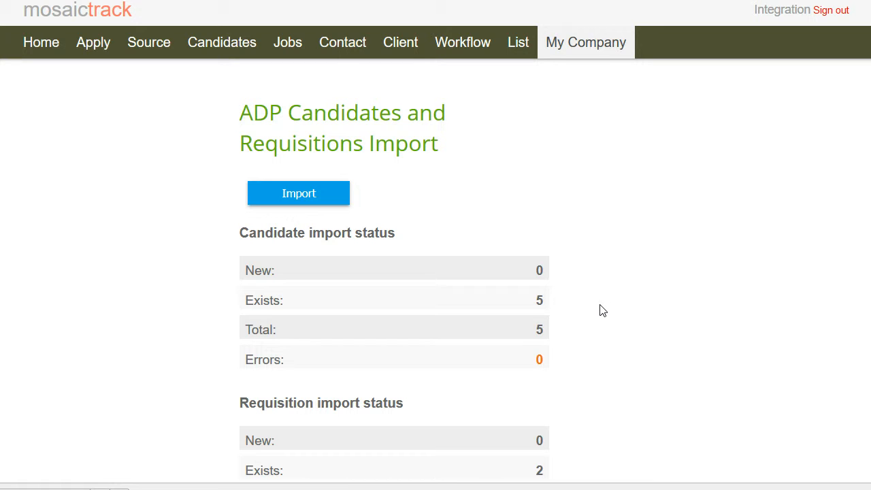
pyautogui.moveTo(601, 225)
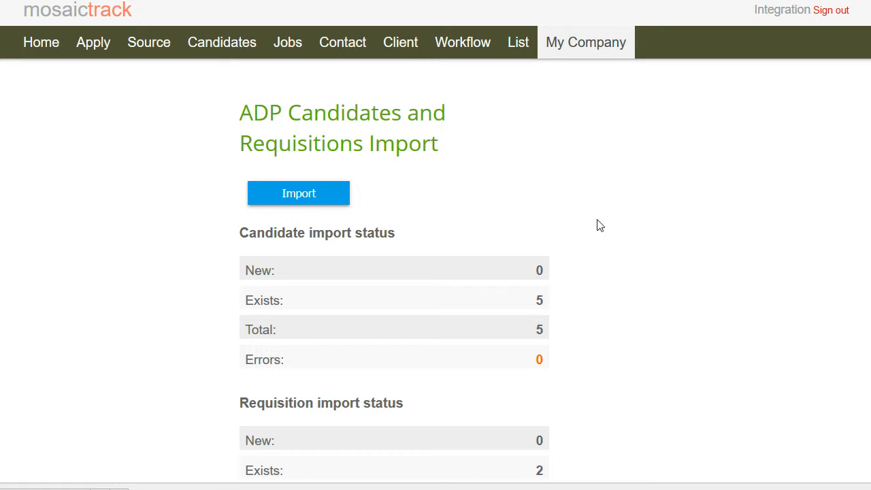
pyautogui.click(586, 42)
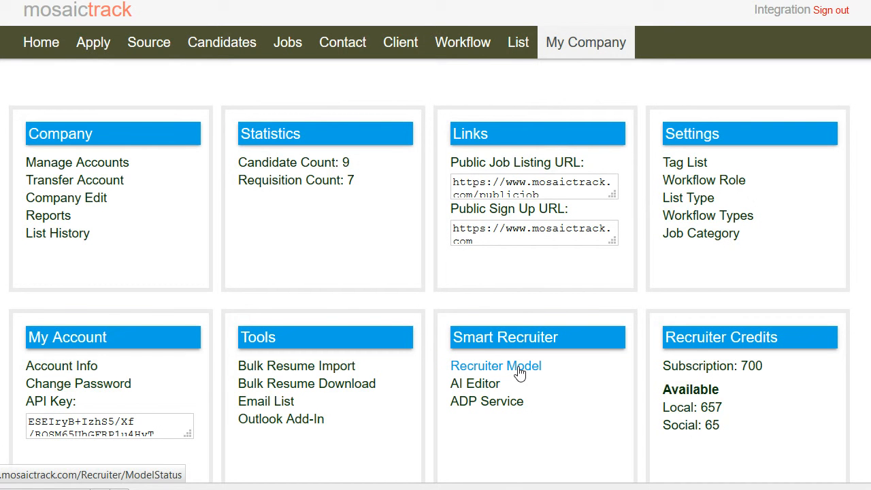
# Step: Rebuild the Smart Recruiter model and wait until its status shows Ready
pyautogui.click(496, 366)
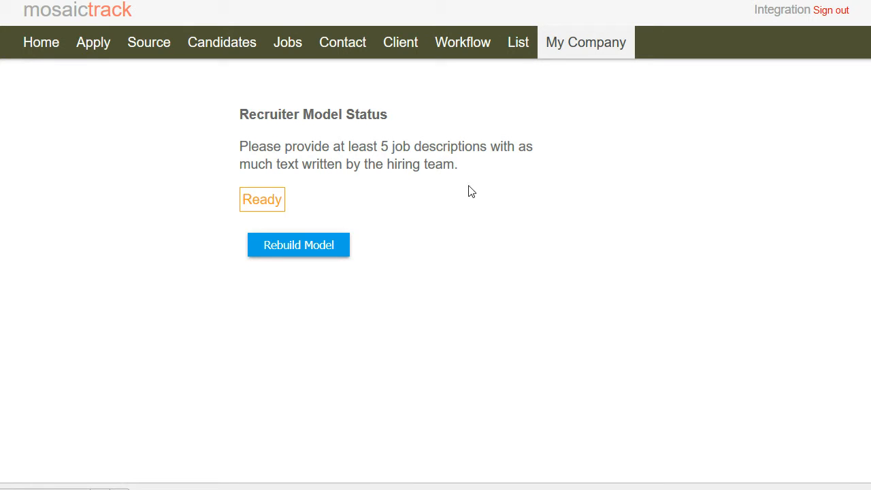
pyautogui.moveTo(391, 245)
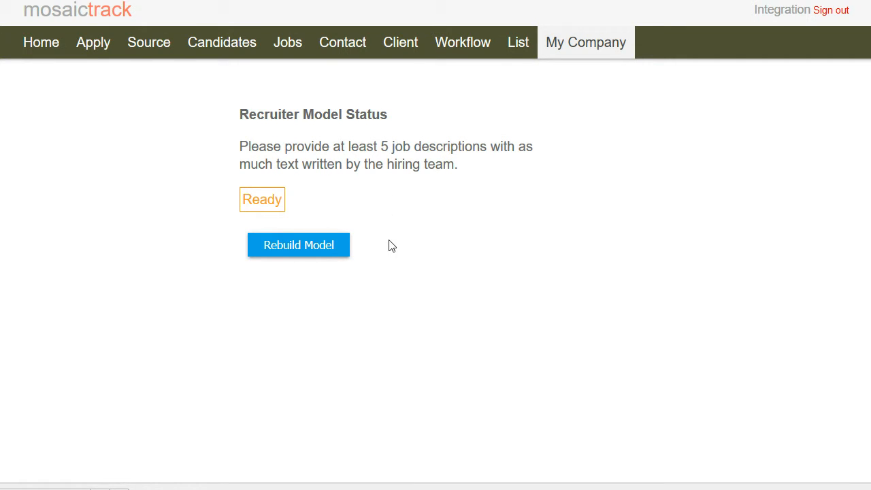
pyautogui.moveTo(298, 245)
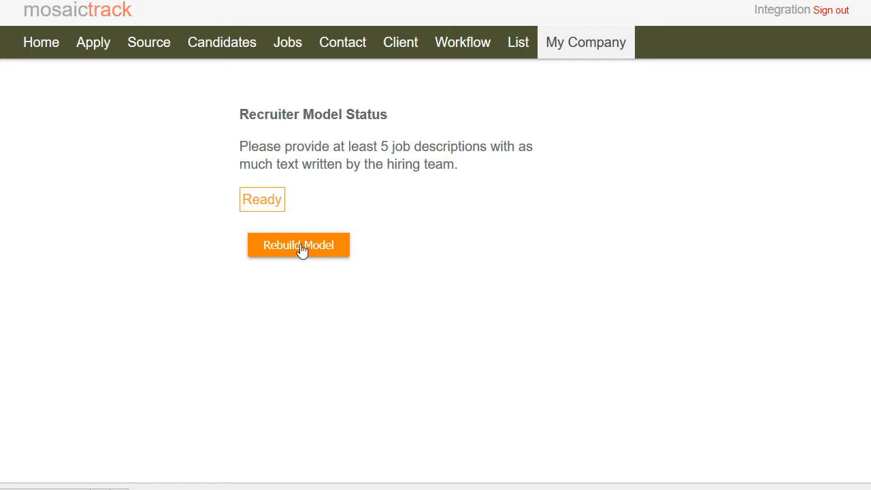
pyautogui.click(297, 245)
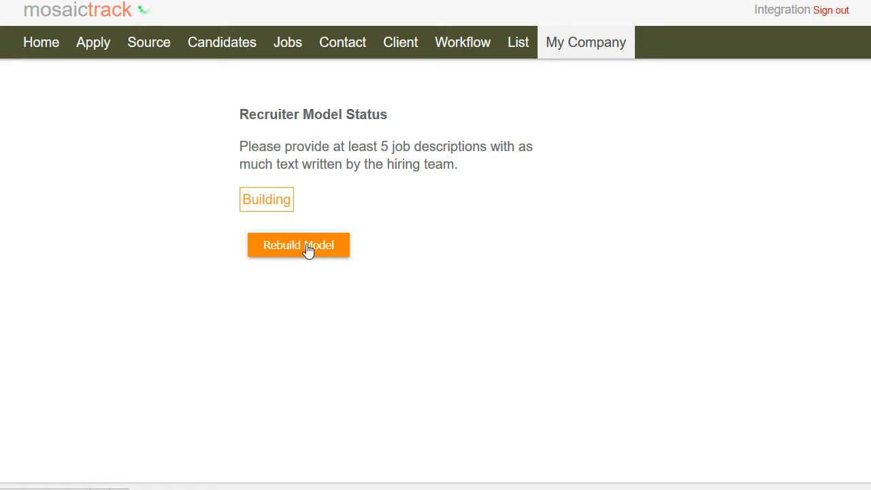
pyautogui.click(298, 244)
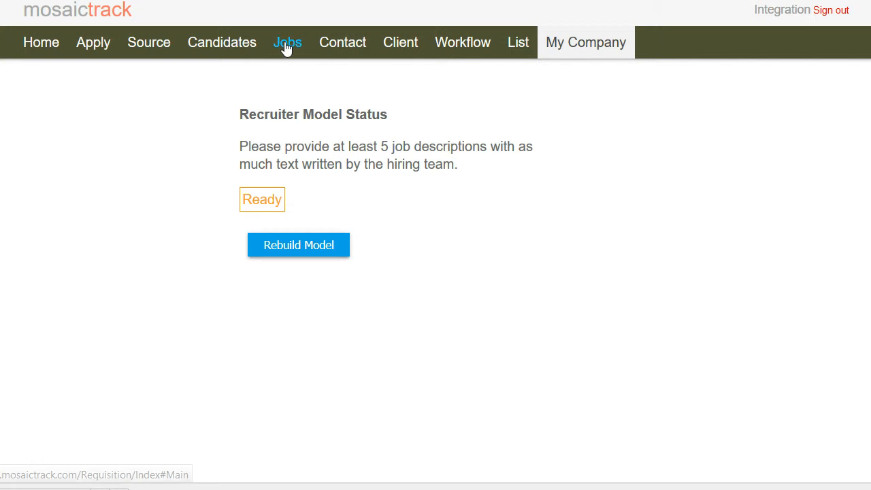
# Step: Open the Web Designer job and review its tags and annotated description at 99% sentiment
pyautogui.click(288, 42)
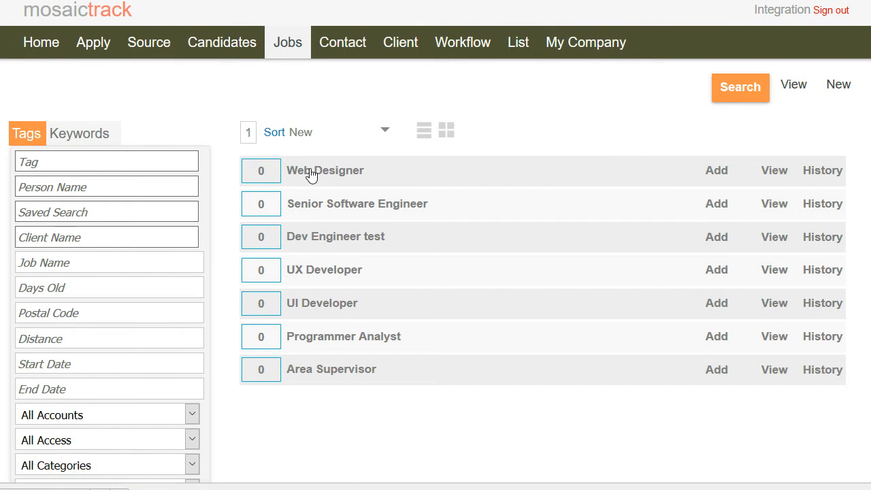
pyautogui.click(324, 170)
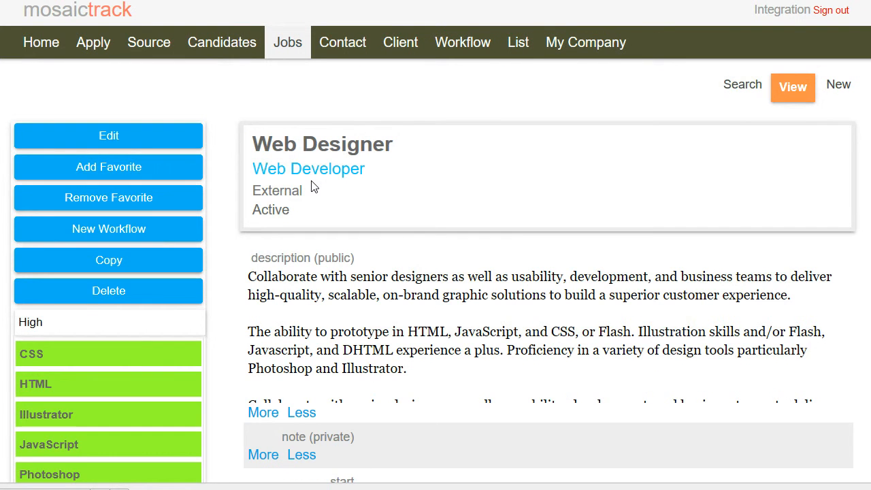
pyautogui.scroll(-3)
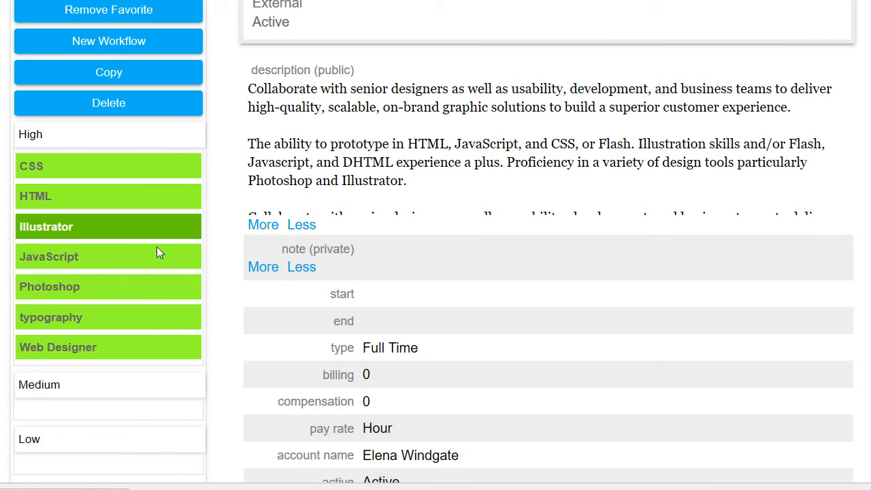
pyautogui.click(108, 316)
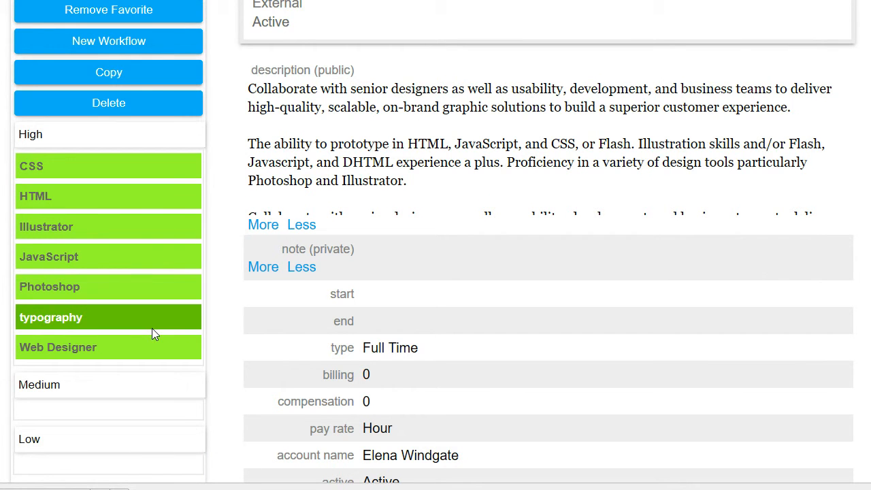
pyautogui.scroll(-3)
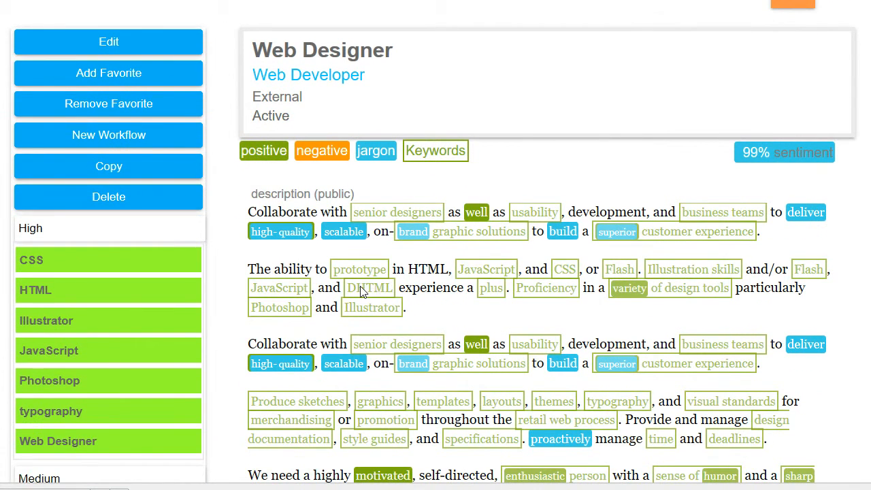
pyautogui.scroll(-3)
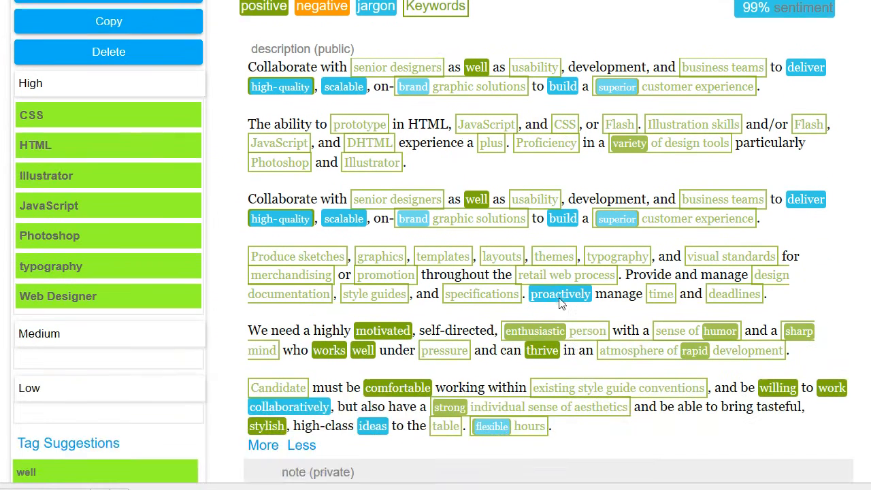
pyautogui.scroll(-3)
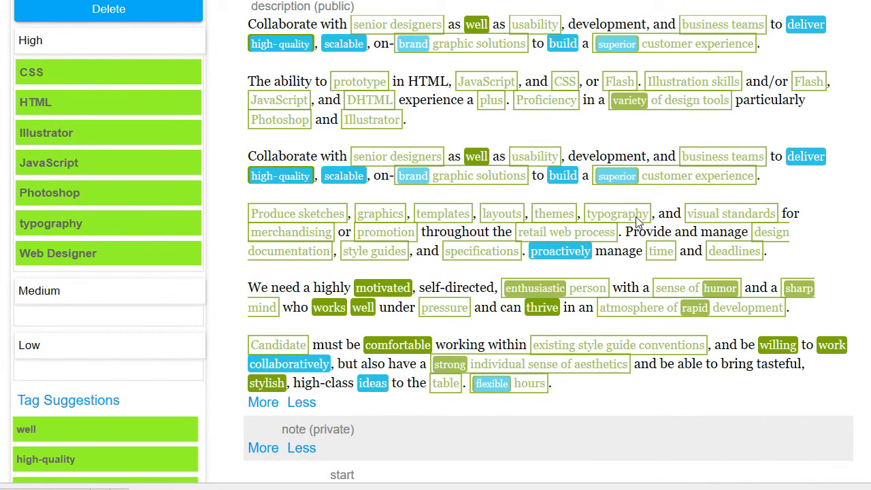
pyautogui.moveTo(563, 294)
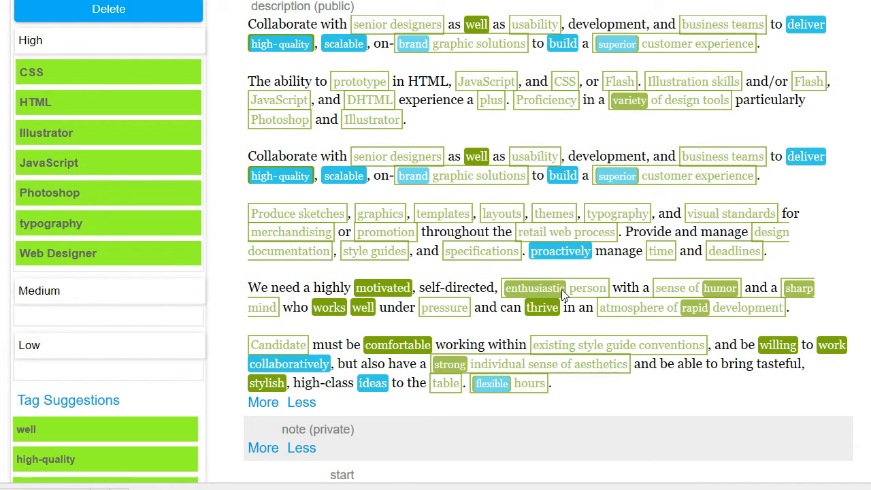
pyautogui.scroll(3)
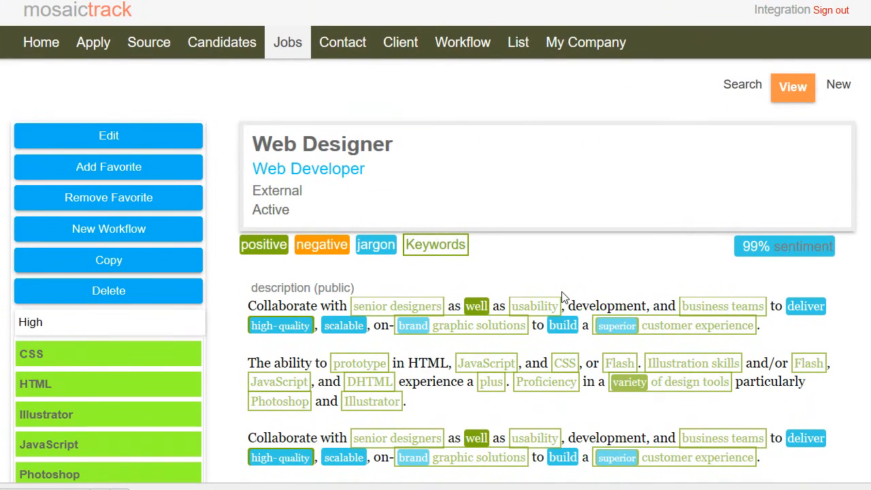
pyautogui.moveTo(536, 271)
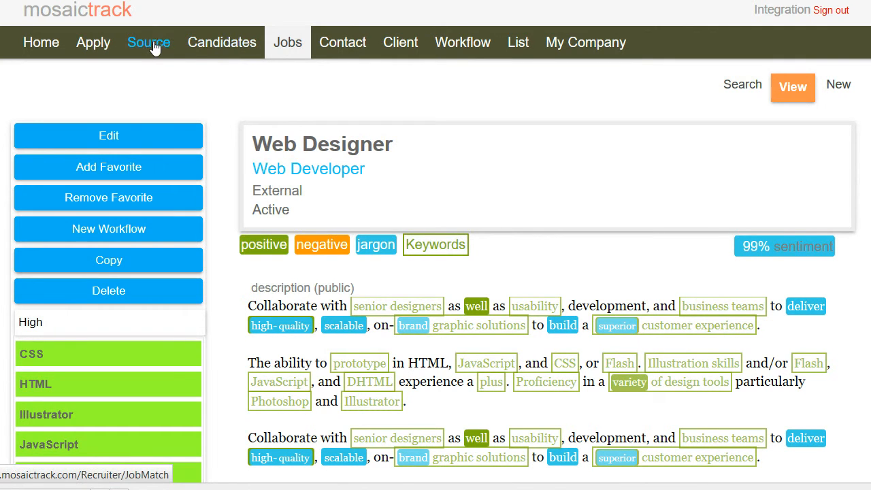
pyautogui.click(222, 42)
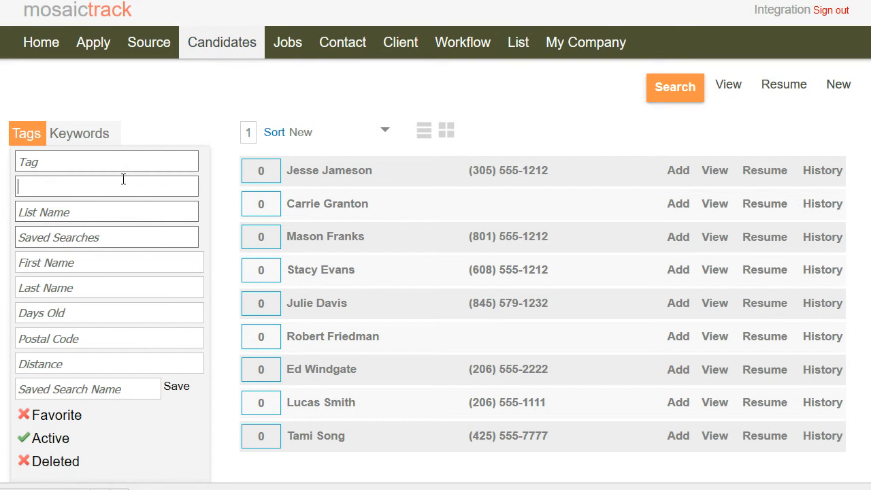
# Step: Enter 'we' in the Tag field for Web Designer, then go to the sourcing page
pyautogui.write('we')
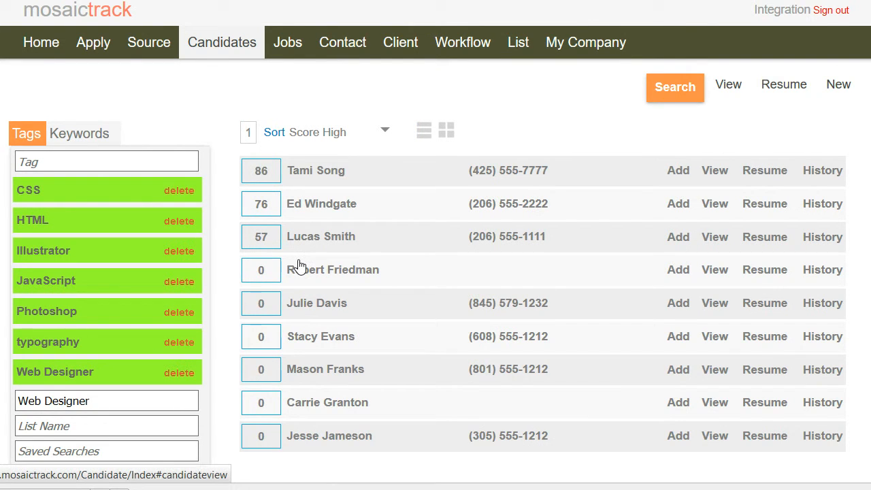
pyautogui.moveTo(208, 77)
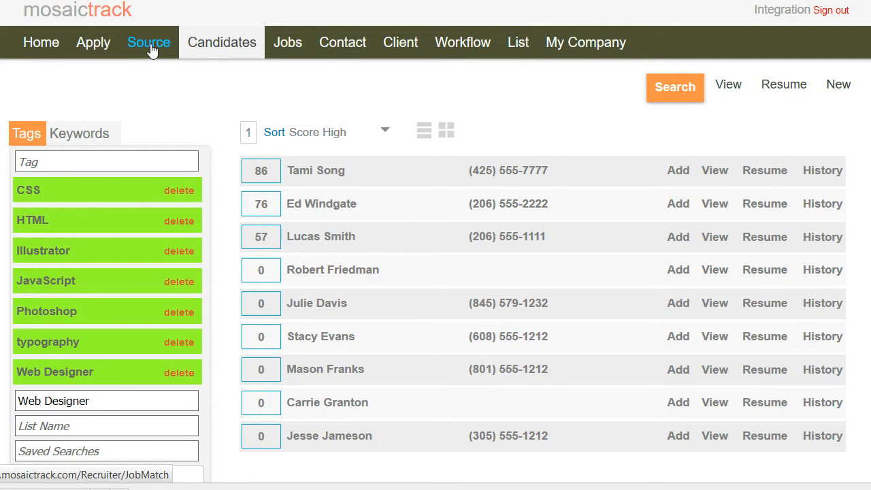
pyautogui.click(149, 42)
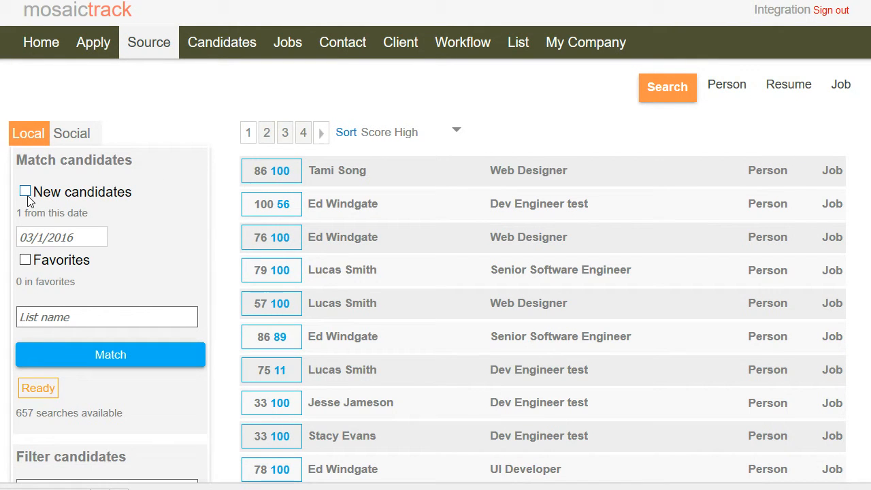
pyautogui.click(61, 237)
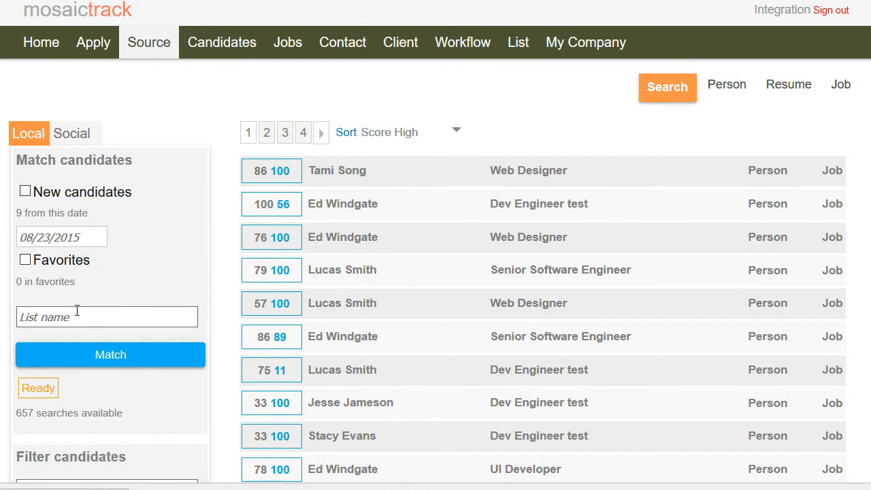
pyautogui.click(110, 355)
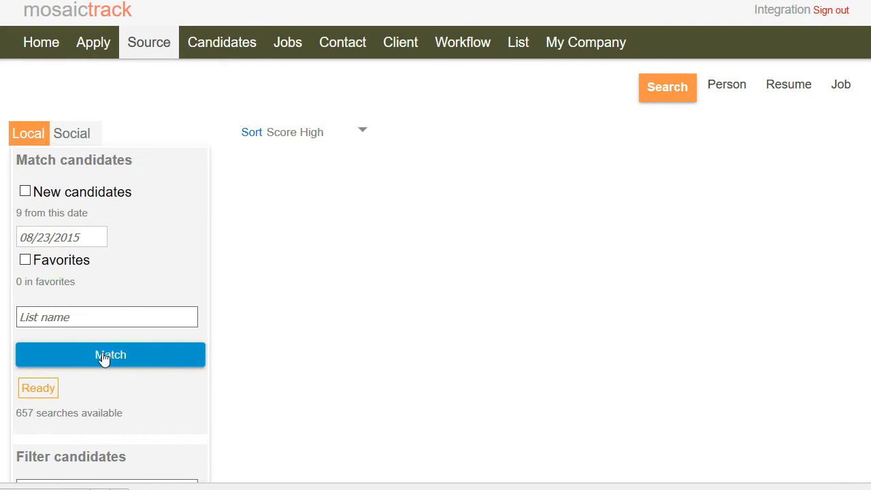
pyautogui.click(110, 355)
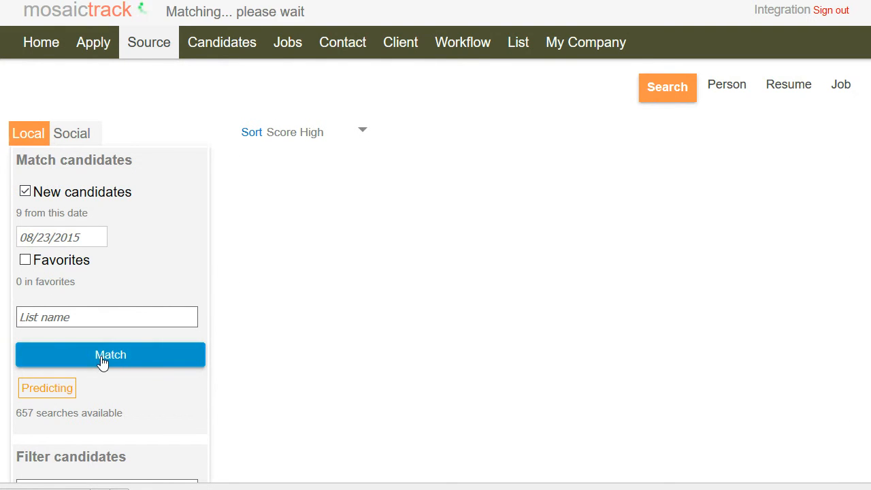
pyautogui.click(110, 355)
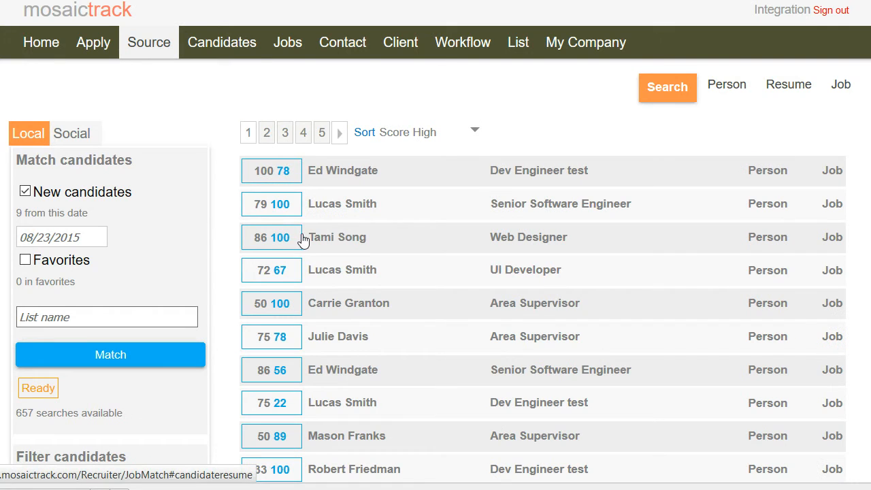
pyautogui.scroll(-3)
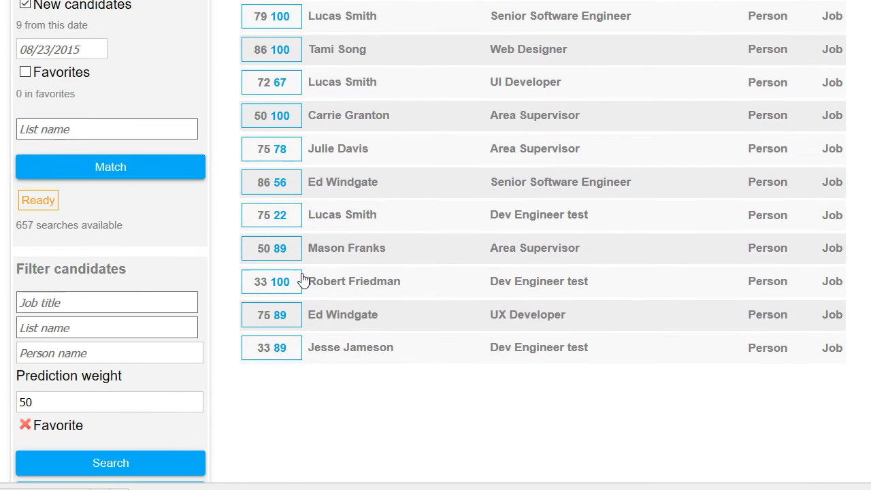
pyautogui.write('we')
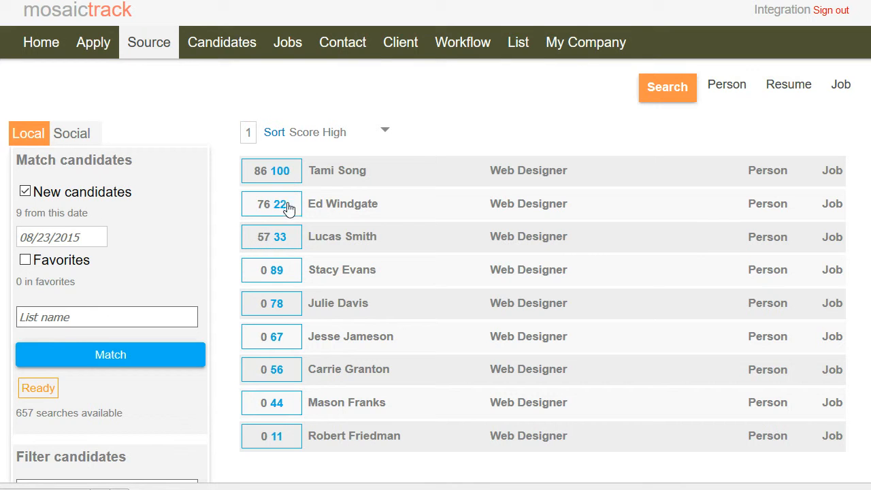
pyautogui.moveTo(292, 243)
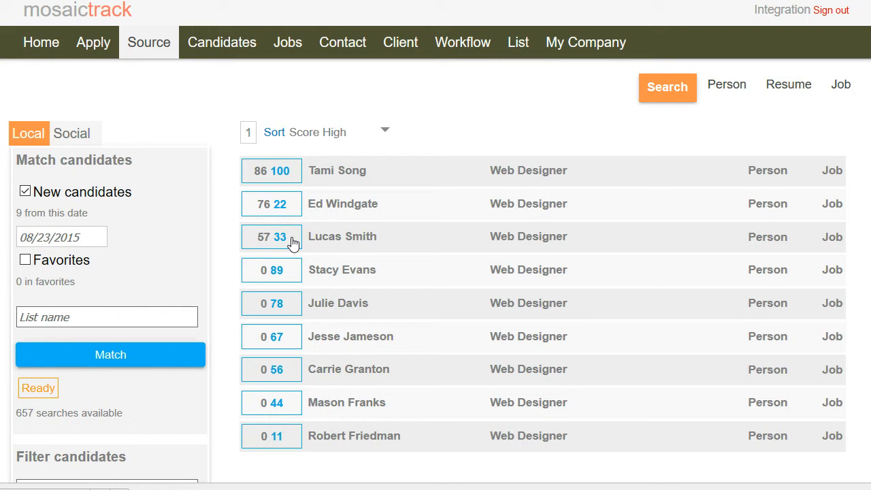
pyautogui.moveTo(326, 283)
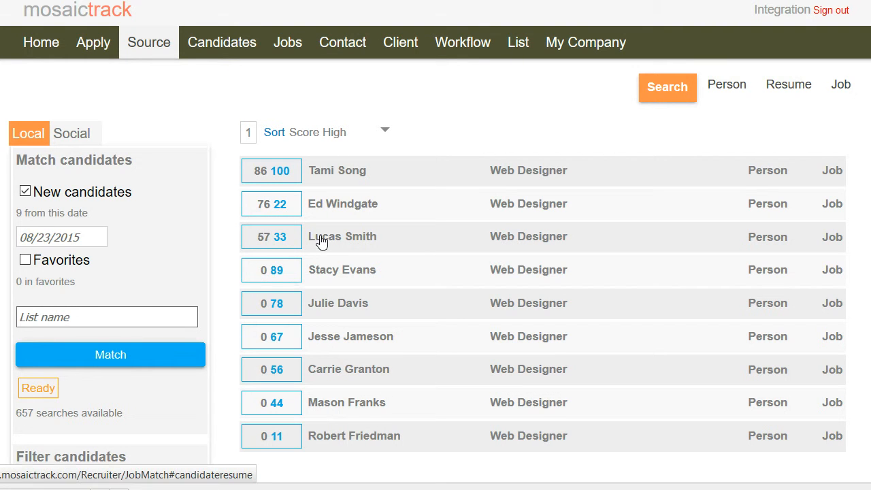
pyautogui.click(337, 170)
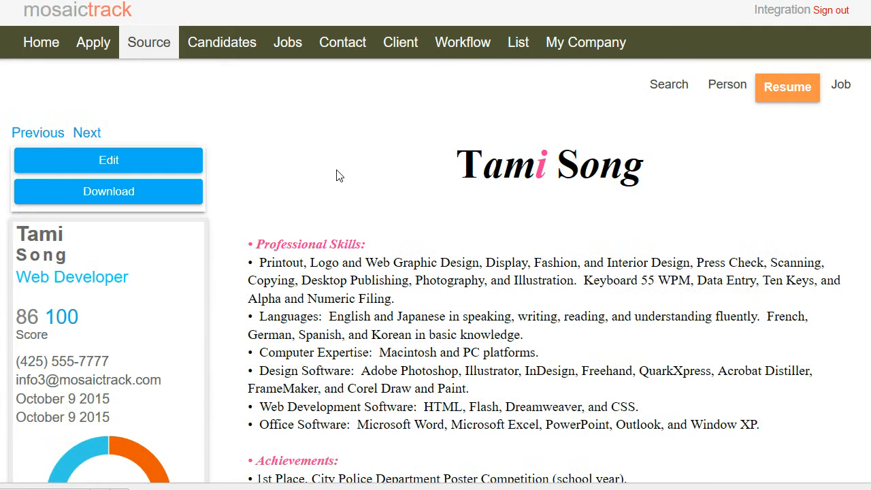
pyautogui.scroll(-3)
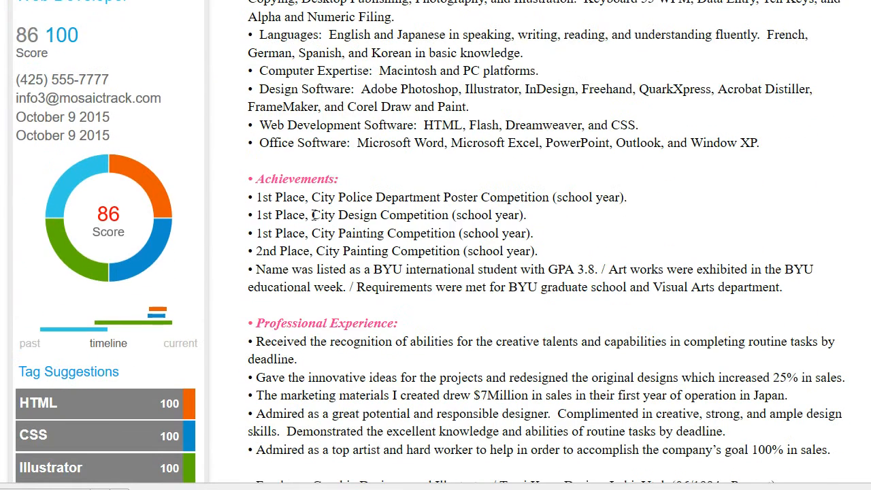
pyautogui.scroll(-3)
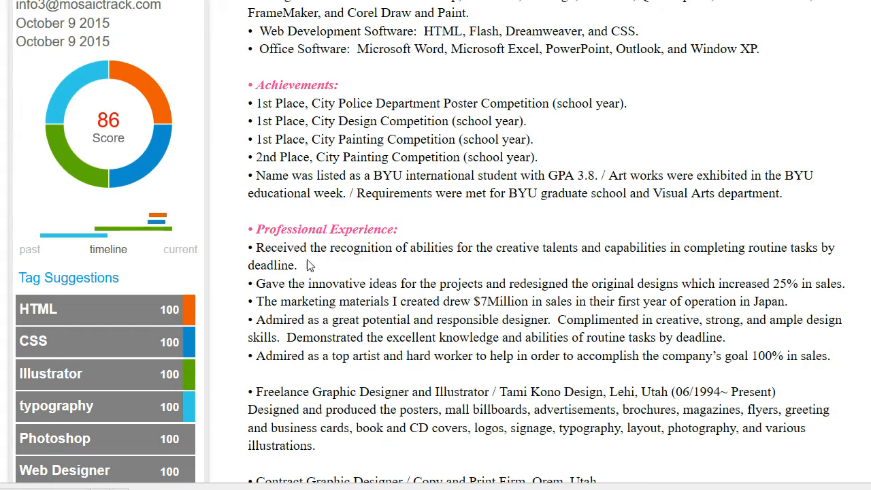
pyautogui.scroll(-3)
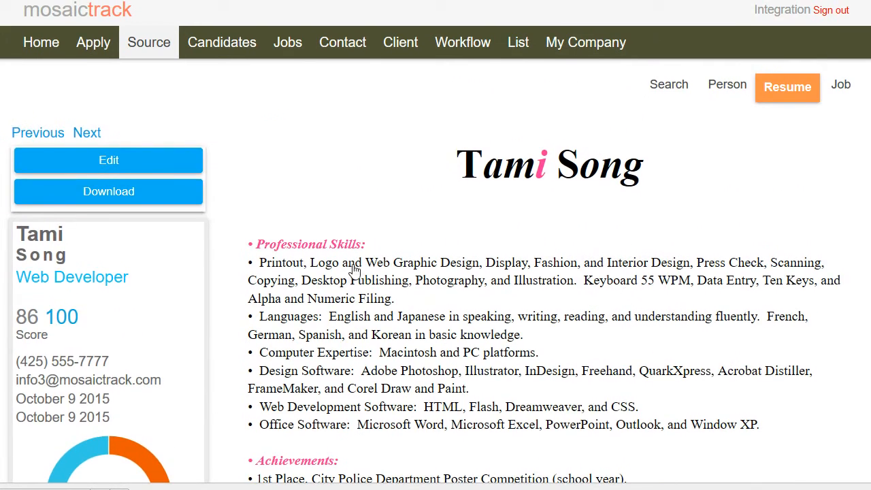
pyautogui.click(668, 84)
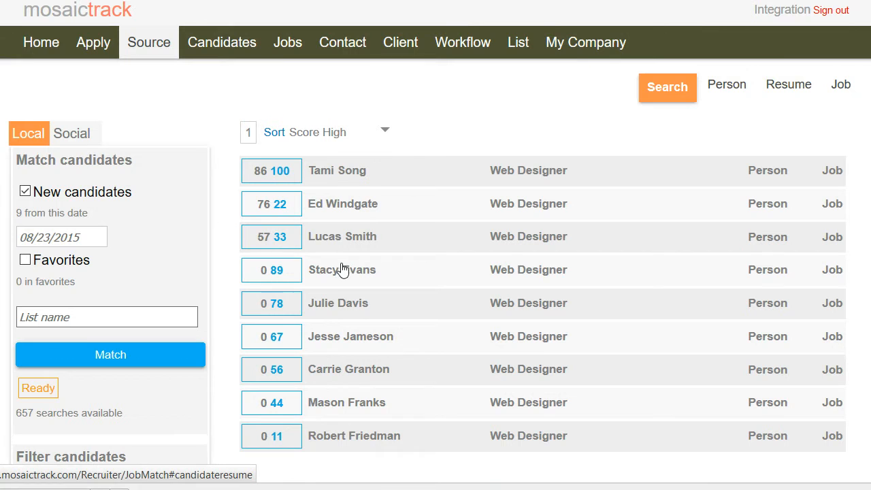
pyautogui.click(71, 133)
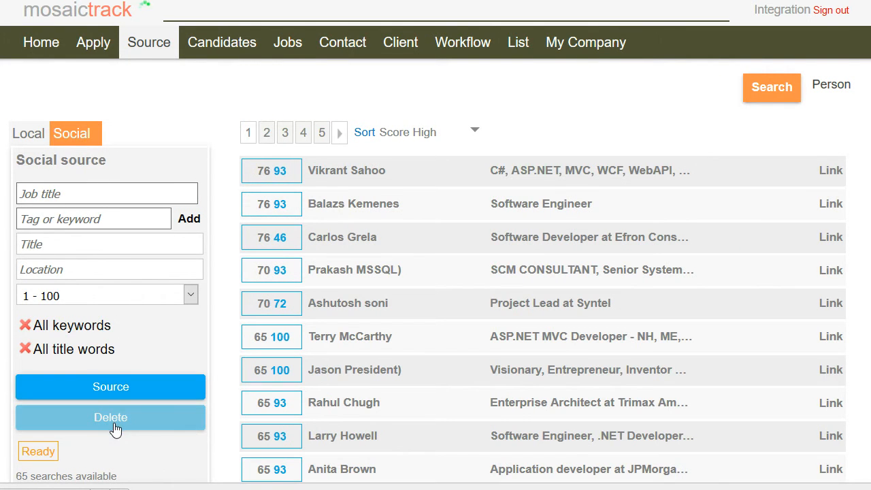
pyautogui.write('w')
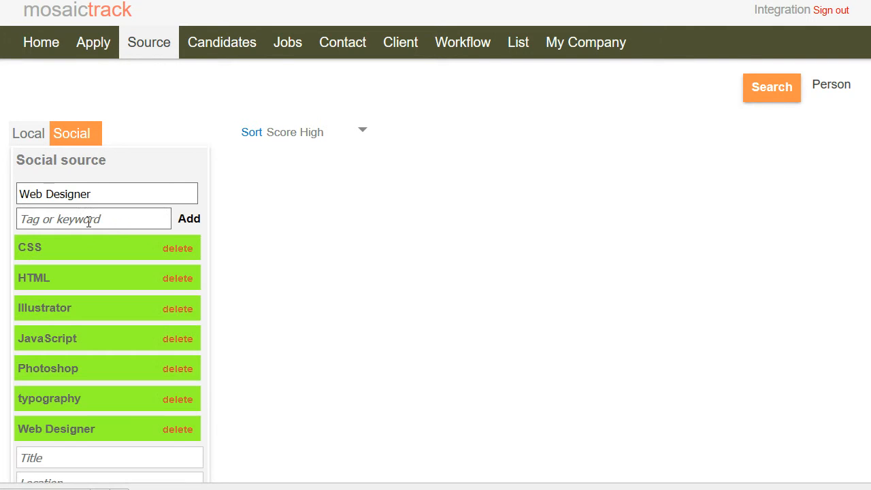
pyautogui.scroll(-3)
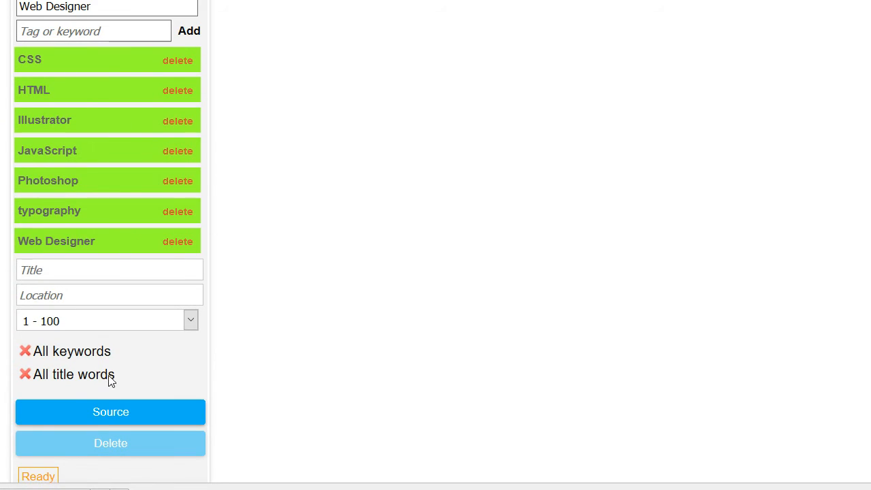
pyautogui.click(110, 412)
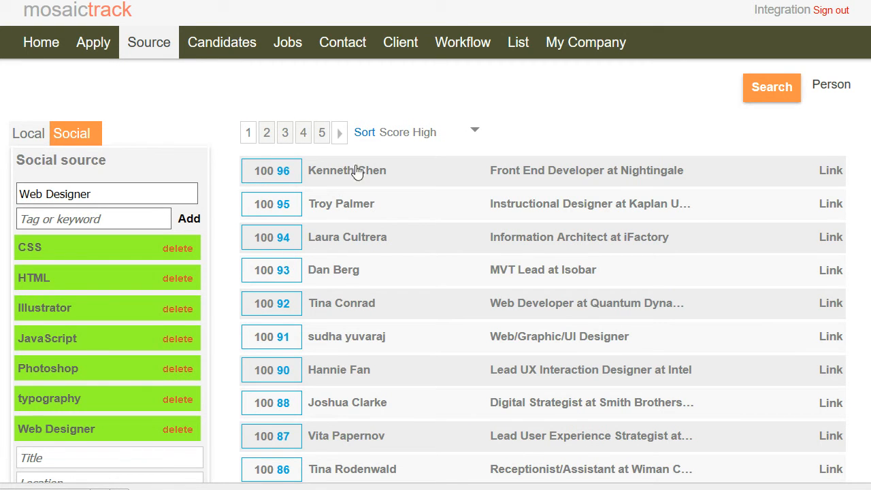
pyautogui.moveTo(549, 177)
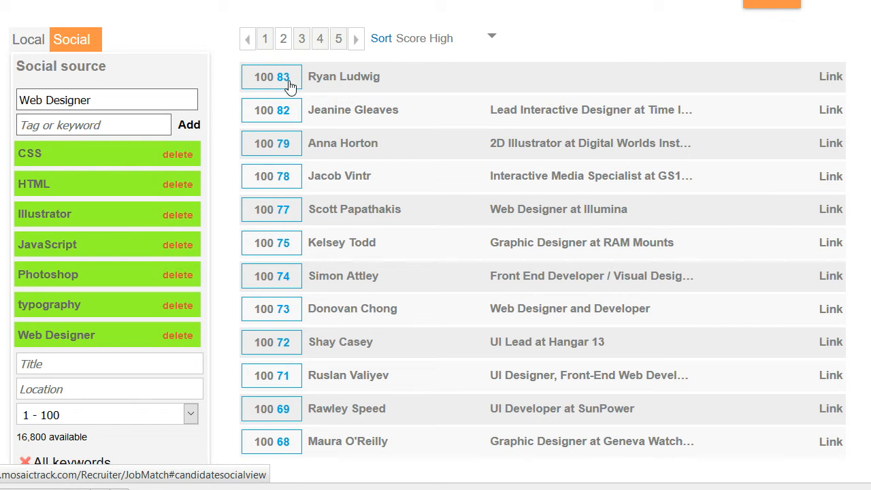
pyautogui.moveTo(294, 156)
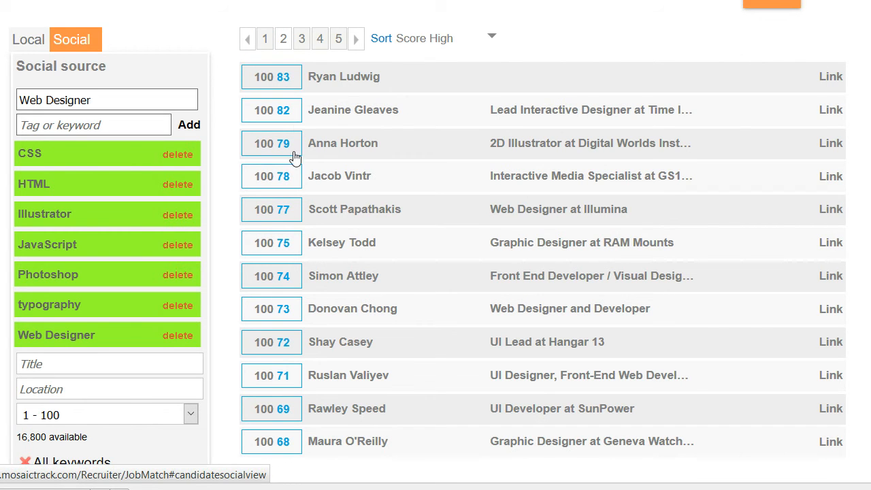